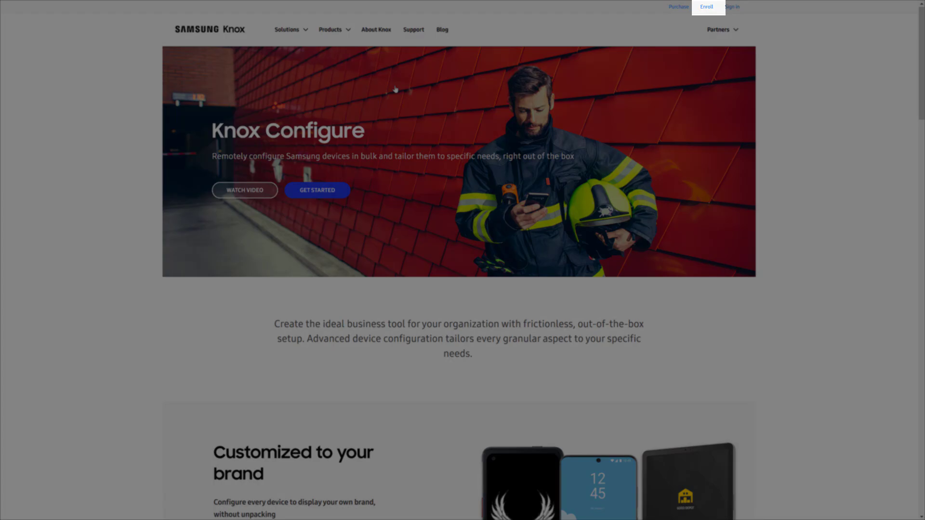
# - Enroll with the work email, accept both agreements, submit, and sign in from the approval email
pyautogui.click(707, 6)
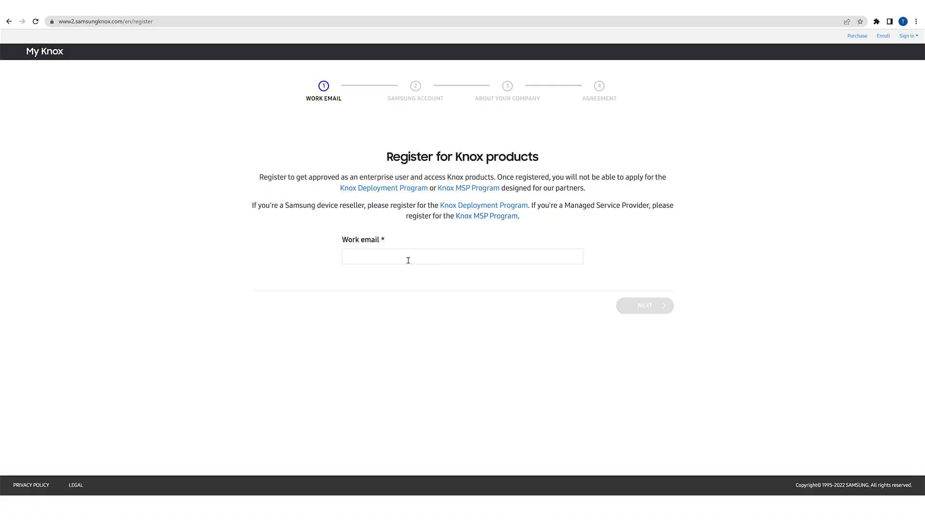
pyautogui.click(462, 256)
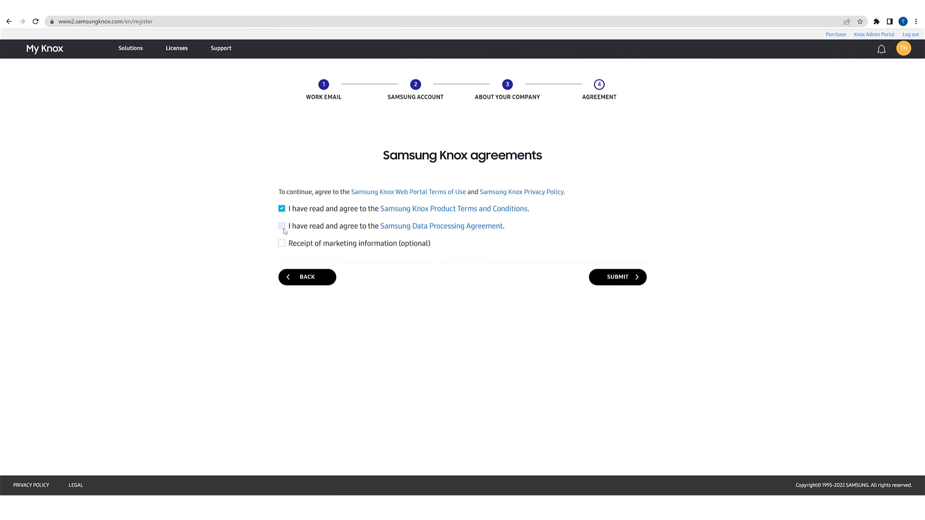
pyautogui.click(281, 226)
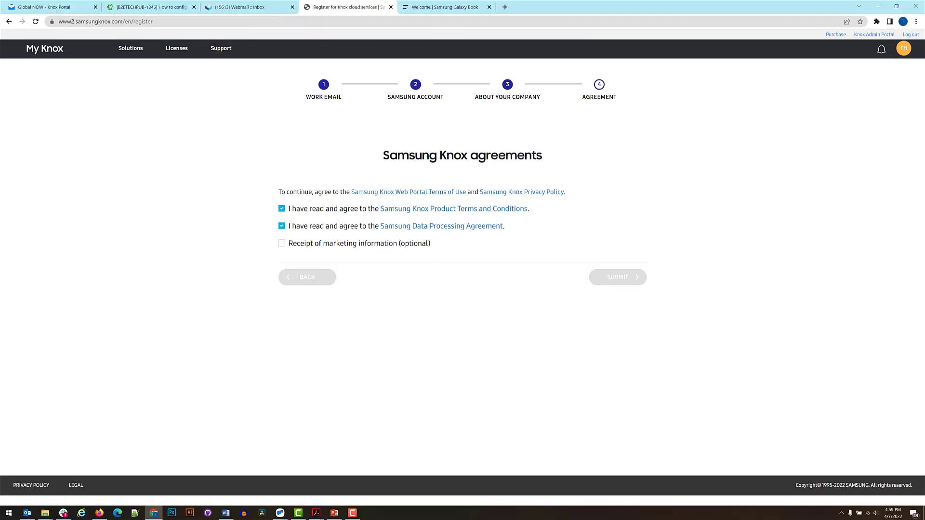
pyautogui.click(617, 277)
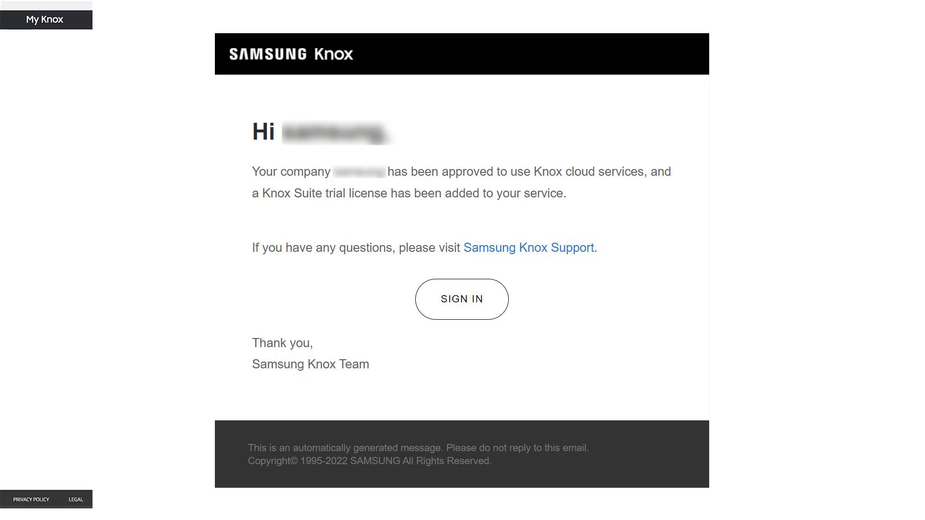
pyautogui.click(462, 300)
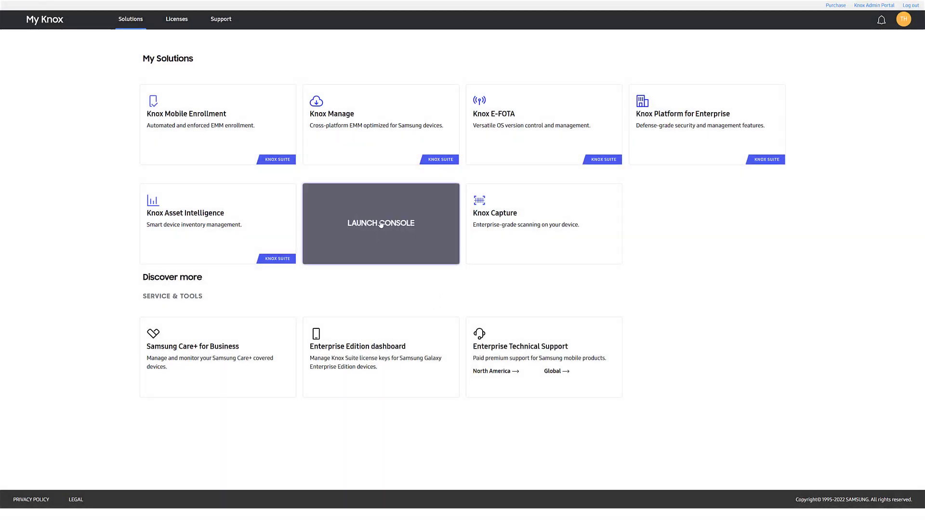
# - Launch the Knox Configure console and start a new profile from the Profiles list
pyautogui.click(381, 223)
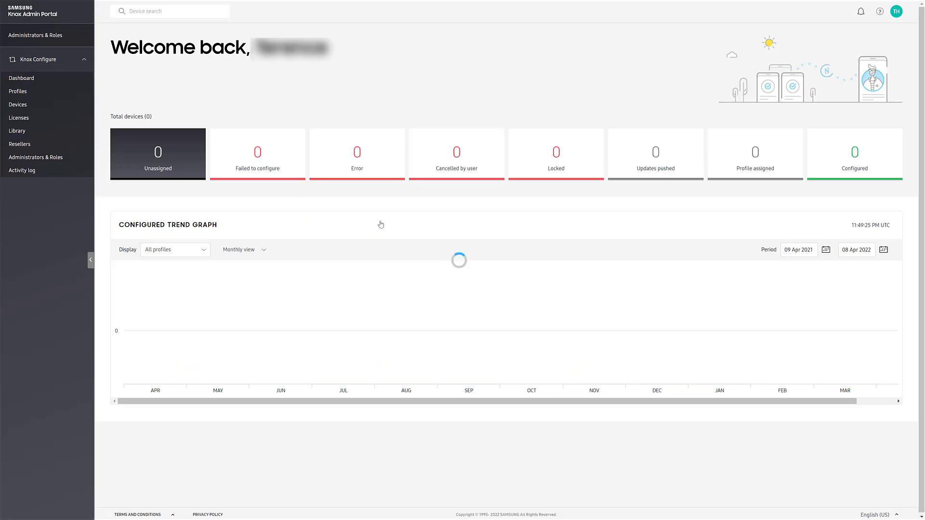
pyautogui.click(18, 92)
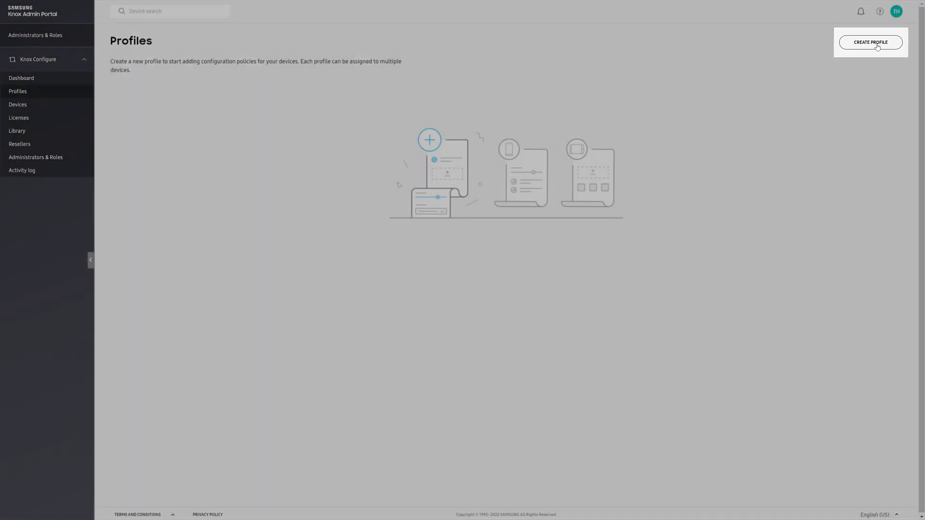
pyautogui.click(870, 42)
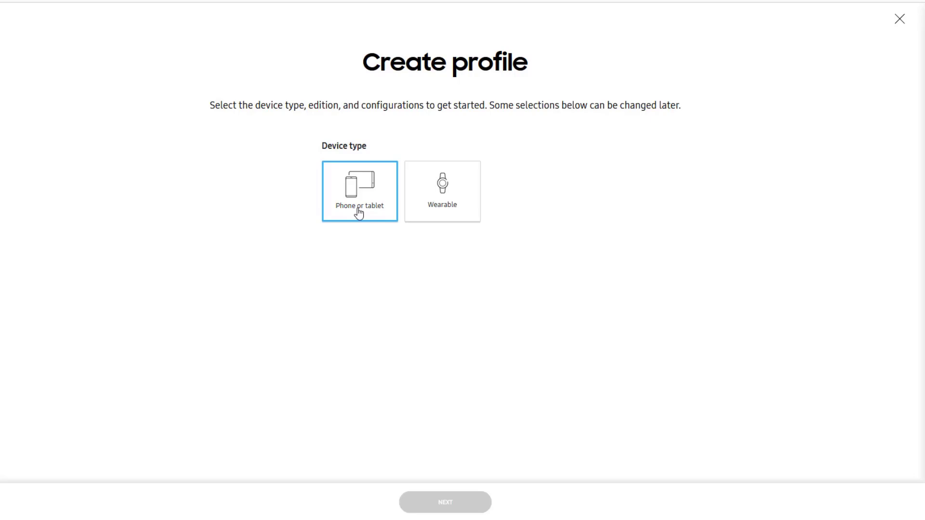
# - Choose Phone or tablet, Dynamic edition and Samsung Kids mode for the new profile
pyautogui.click(359, 190)
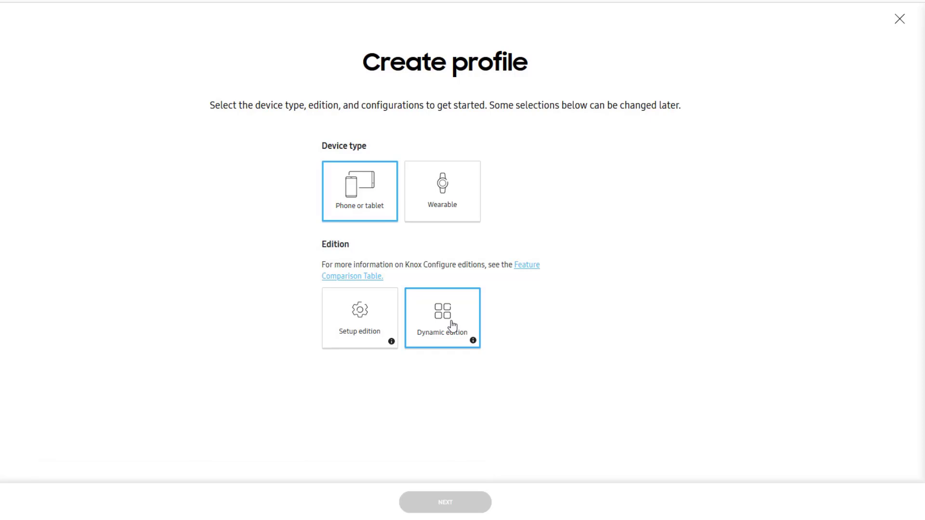
pyautogui.click(443, 318)
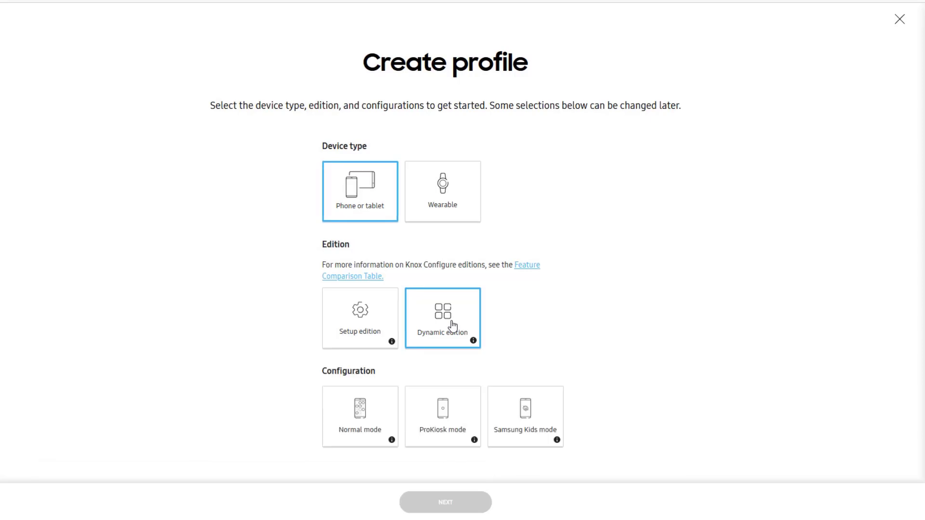
pyautogui.click(525, 416)
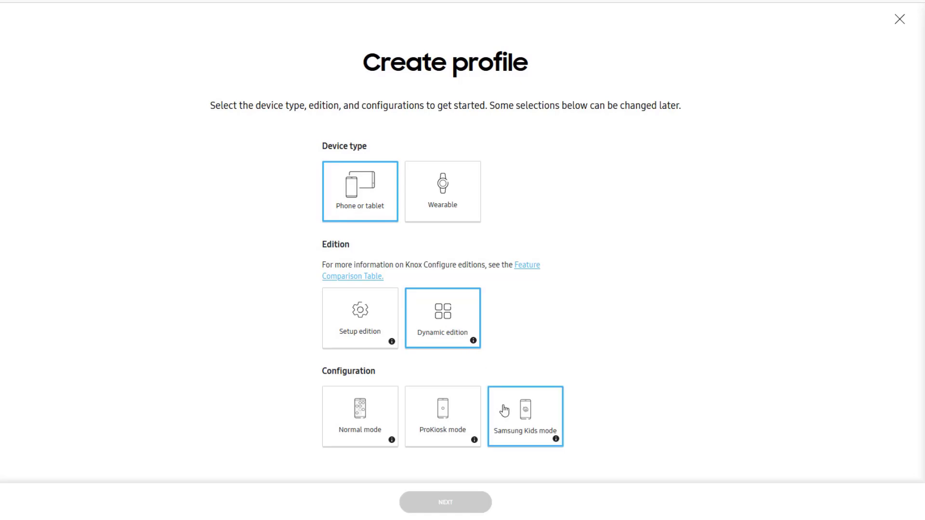
pyautogui.click(444, 502)
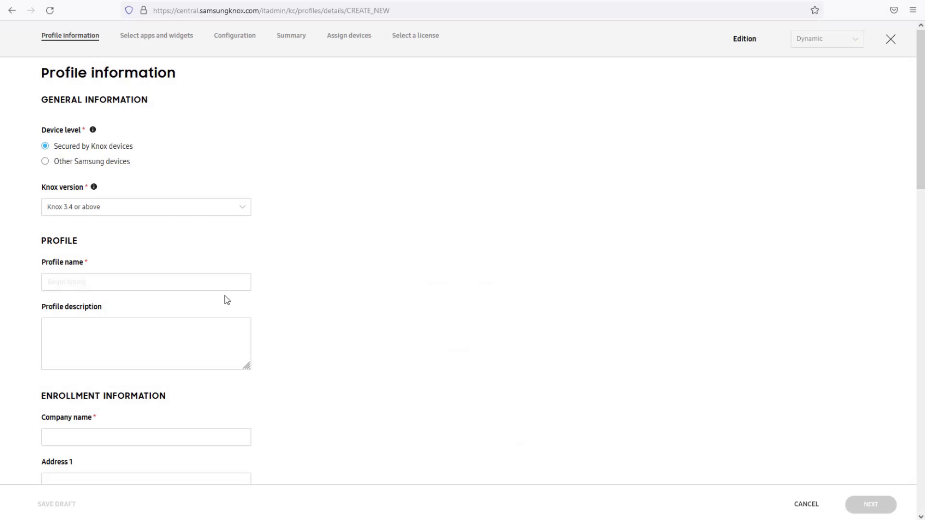
# - Name the profile 'Samsung Kids Mode Test' with company, phone +123456789, email and centred welcome screen
pyautogui.click(146, 282)
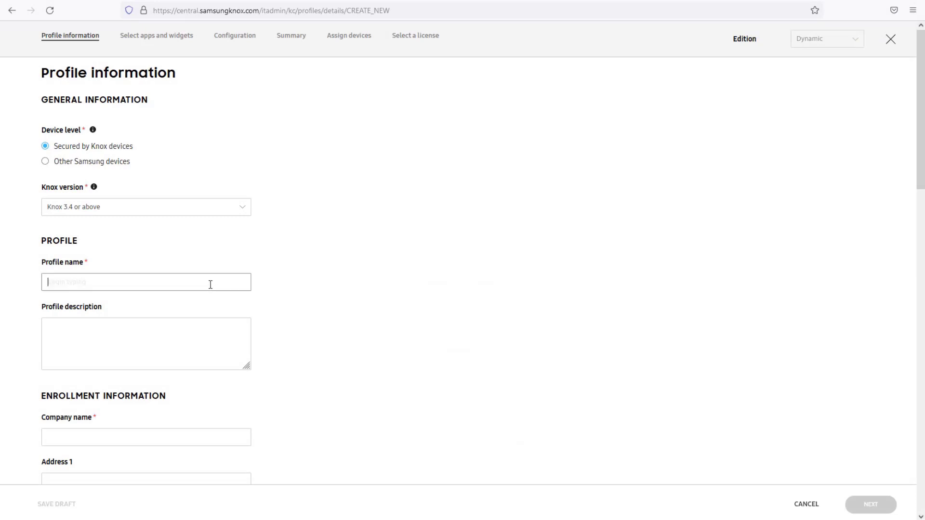
pyautogui.write('Samsung Kids Mode')
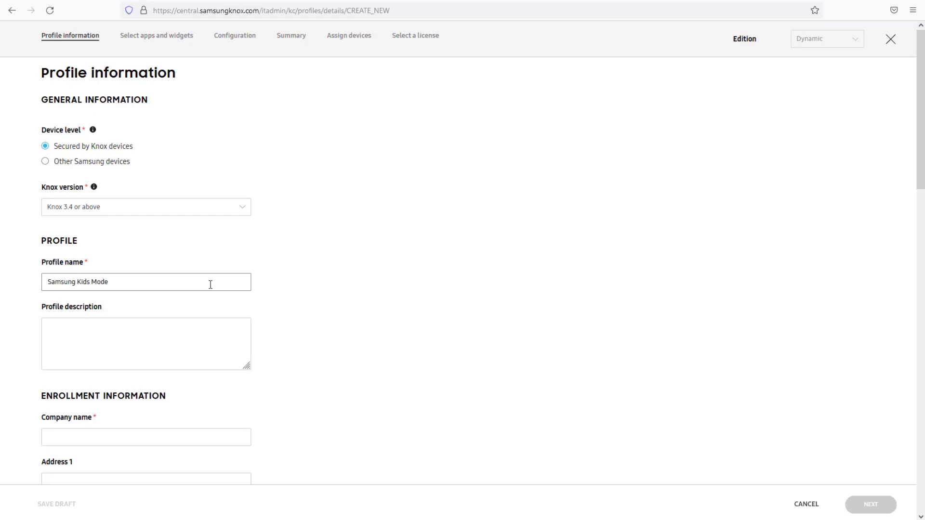
pyautogui.write('Test')
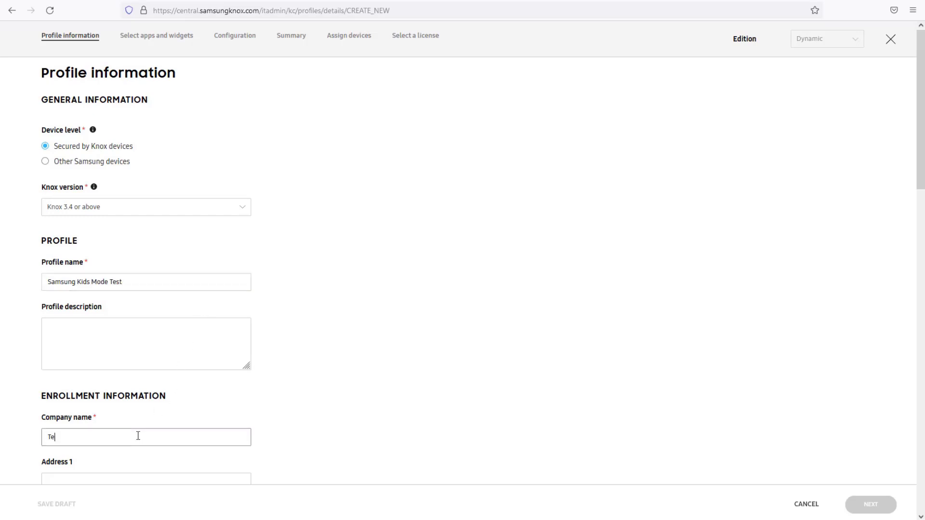
pyautogui.scroll(-3)
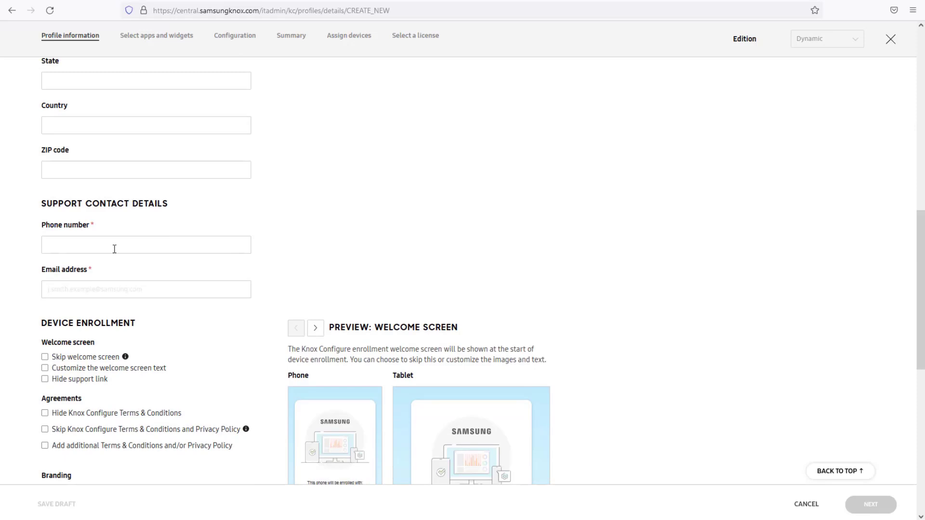
pyautogui.write('+123456789')
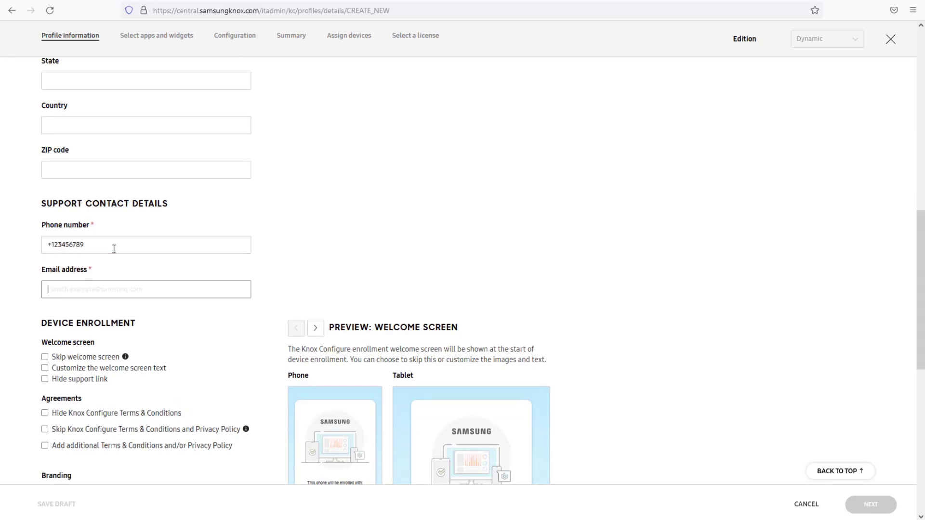
pyautogui.write('name@example.com')
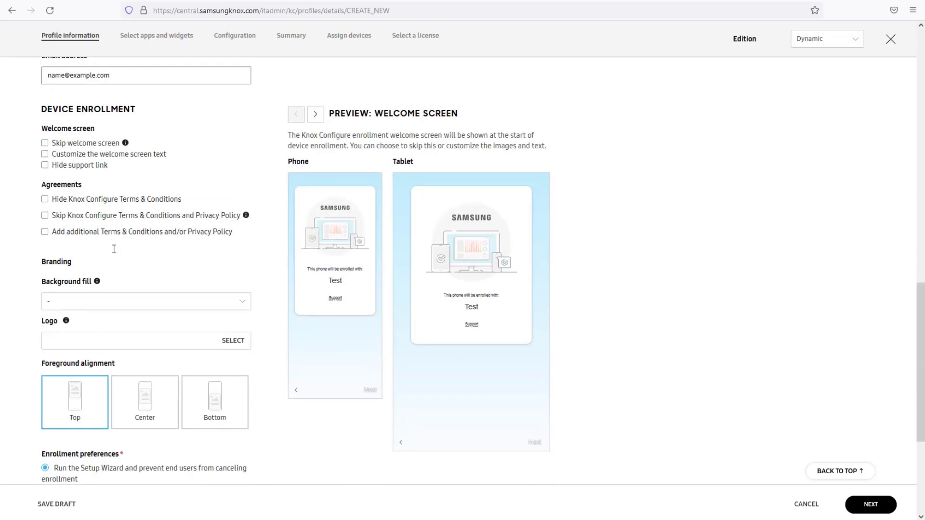
pyautogui.scroll(-3)
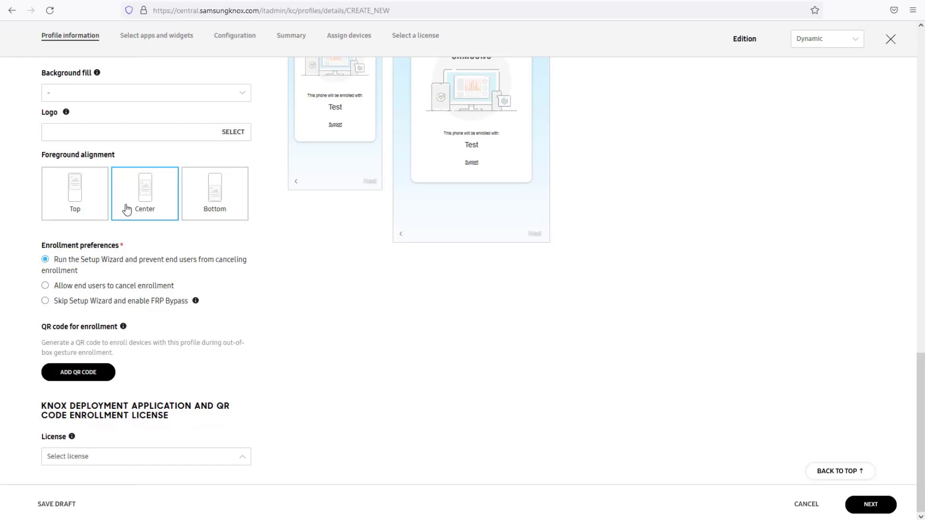
pyautogui.moveTo(697, 480)
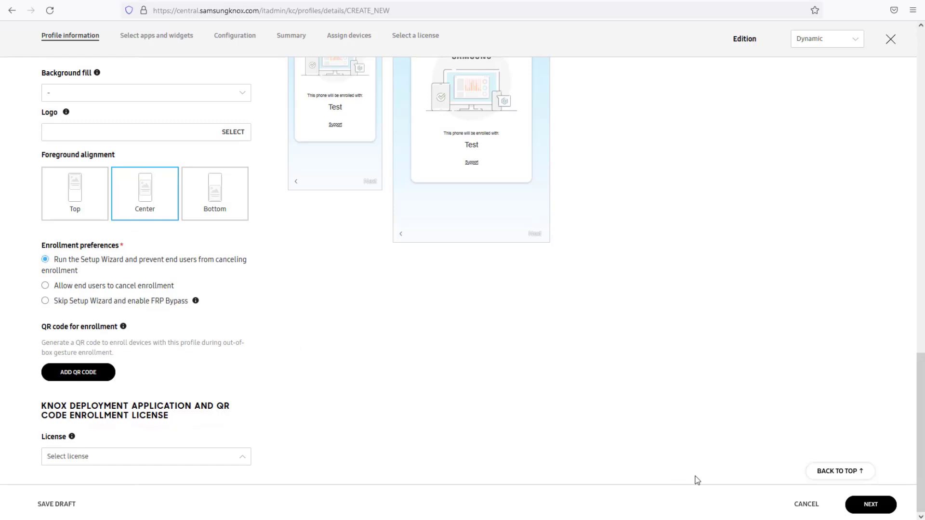
pyautogui.click(870, 505)
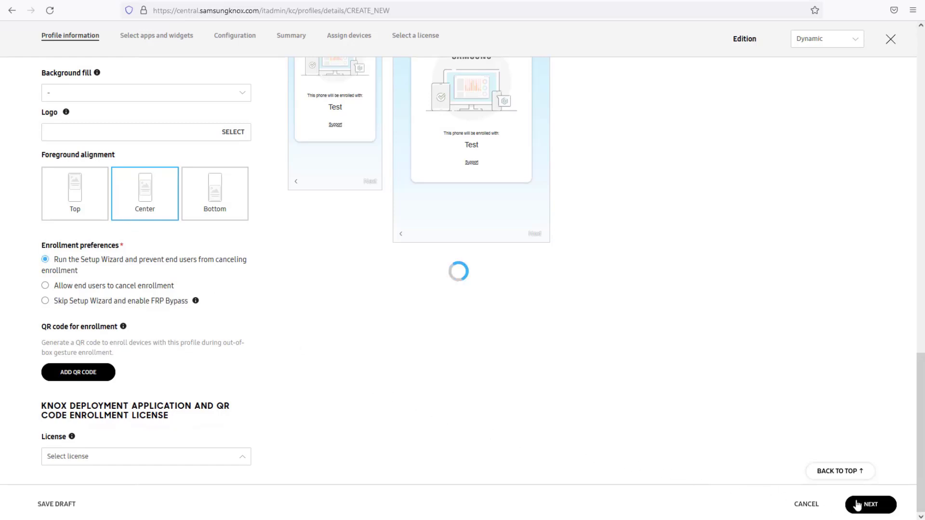
# - Advance to the Applications and Widgets step without adding any apps
pyautogui.click(870, 504)
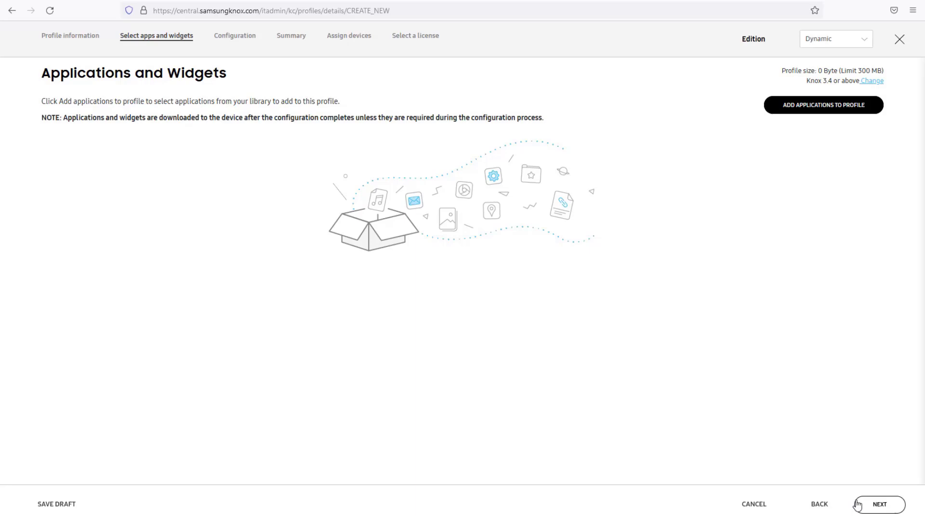
# - Skip apps, then set dog.png as portrait and cat.png as landscape home screen wallpaper
pyautogui.click(879, 504)
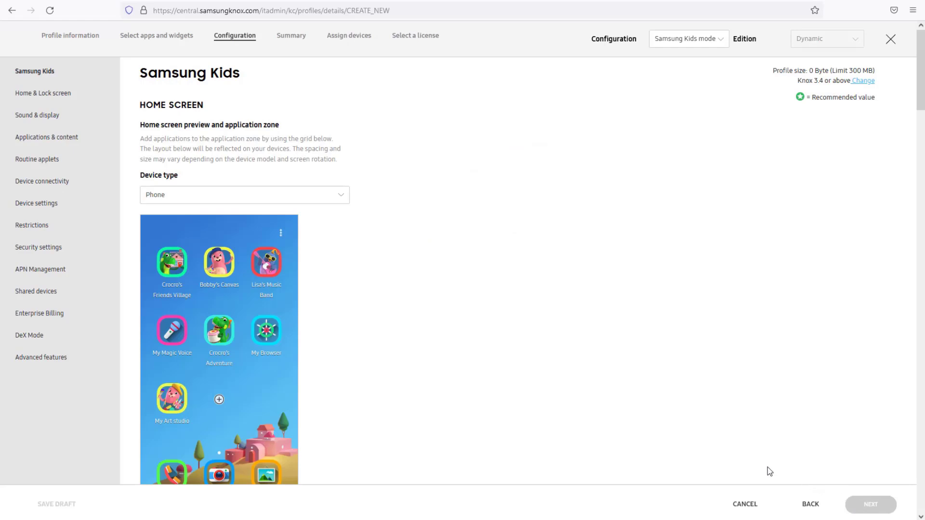
pyautogui.moveTo(751, 465)
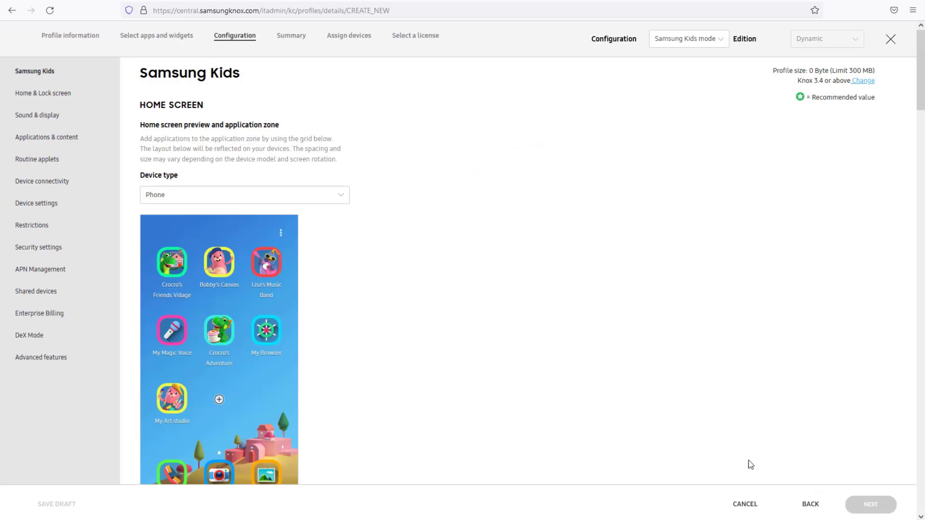
pyautogui.moveTo(448, 316)
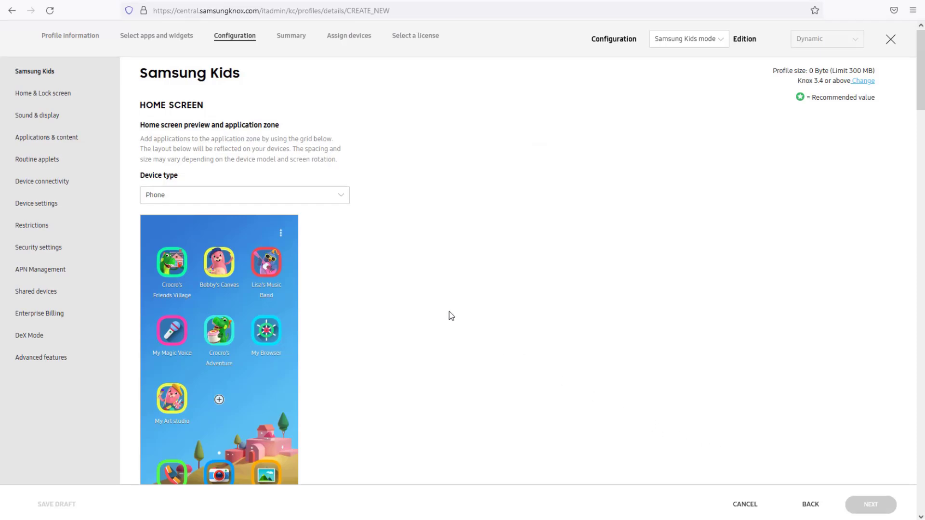
pyautogui.click(244, 195)
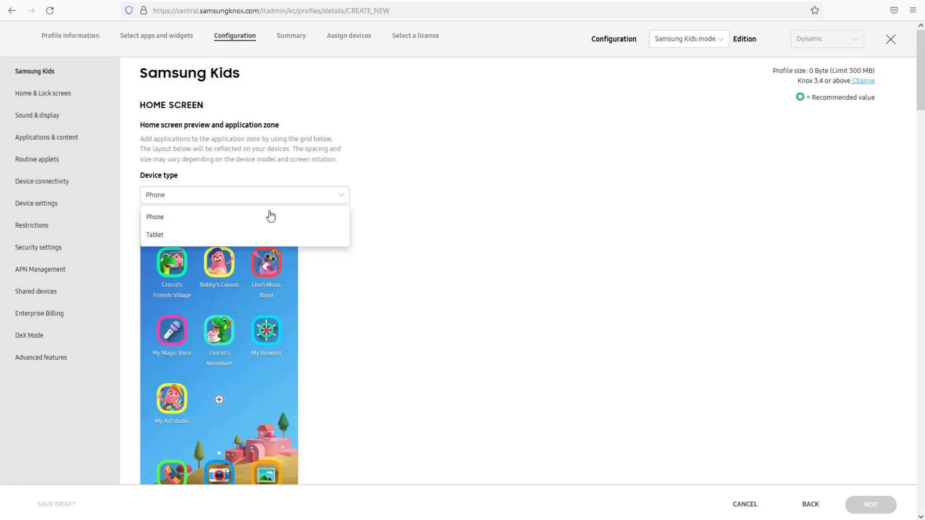
pyautogui.scroll(-3)
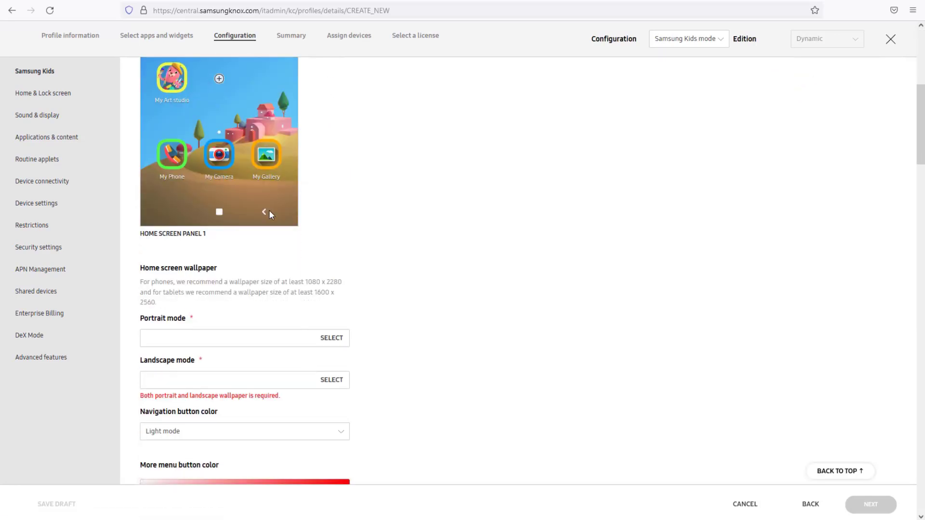
pyautogui.scroll(-3)
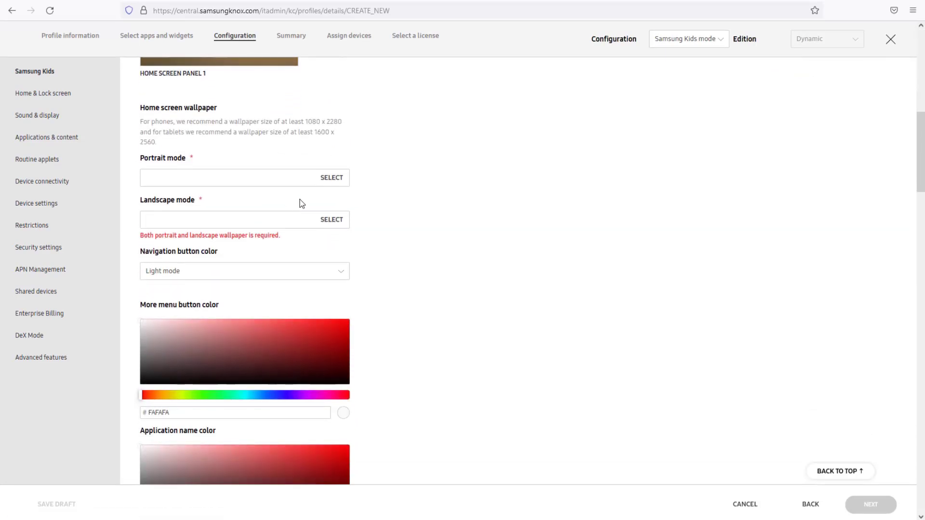
pyautogui.click(331, 178)
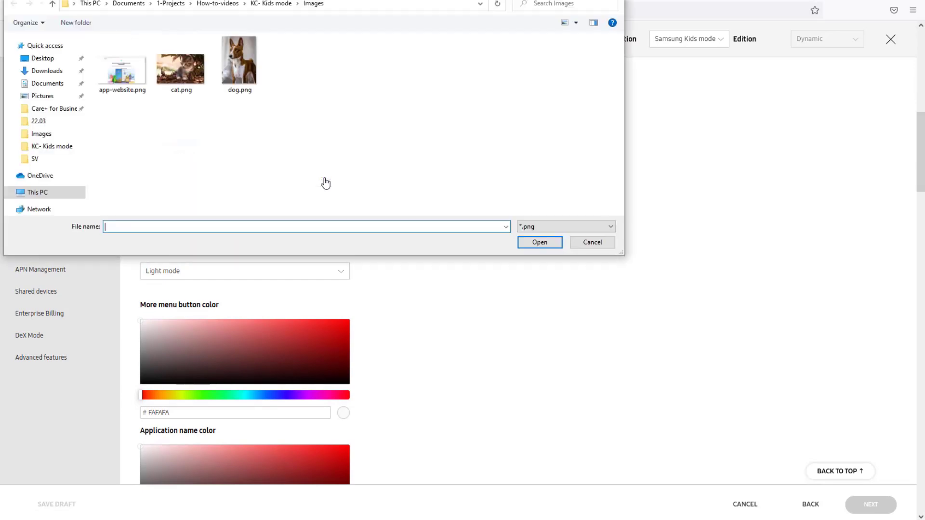
pyautogui.moveTo(239, 59)
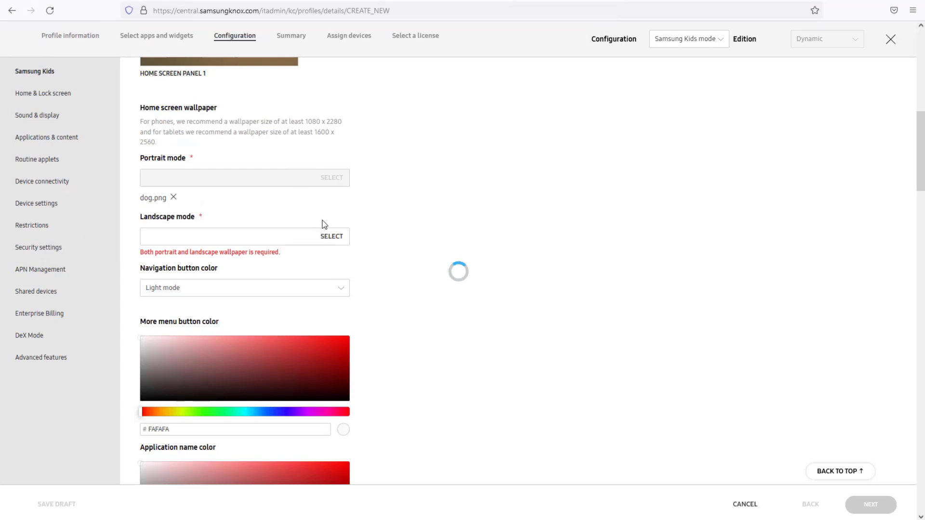
pyautogui.click(331, 236)
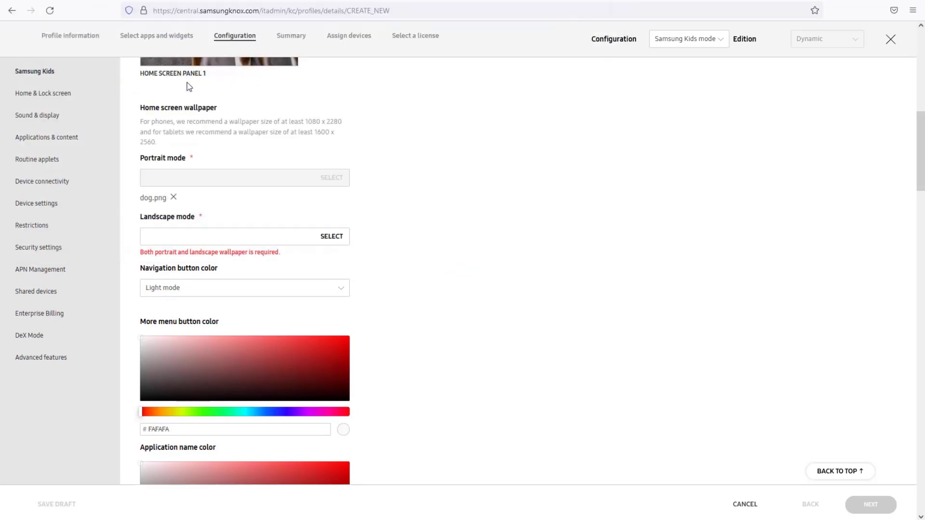
pyautogui.click(331, 237)
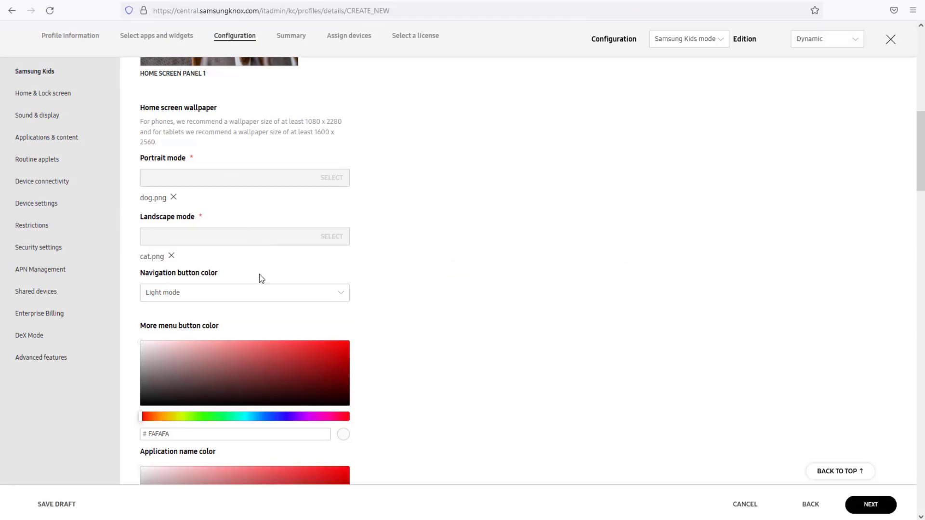
pyautogui.scroll(-3)
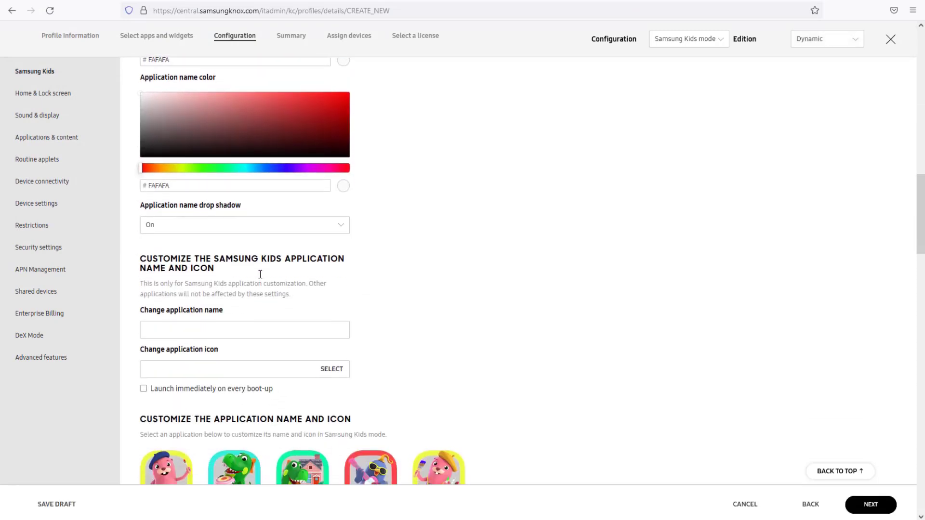
pyautogui.scroll(-3)
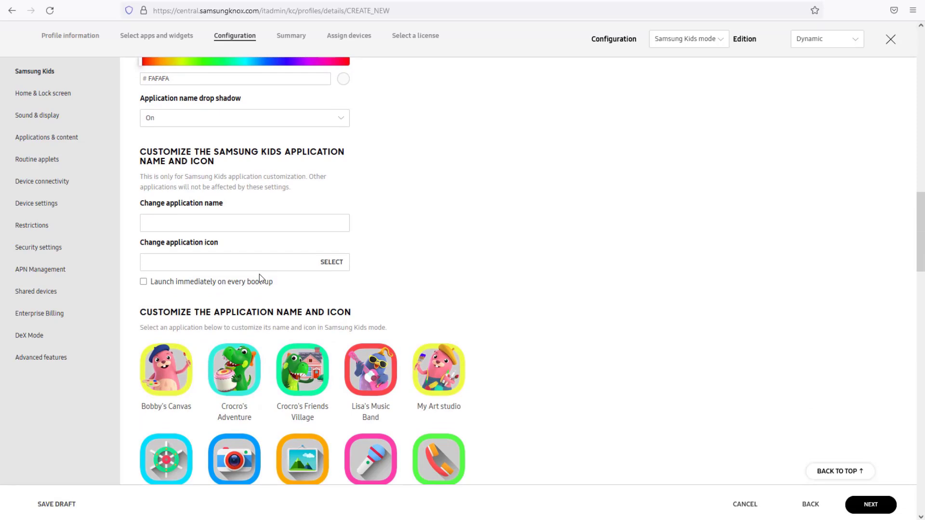
pyautogui.scroll(-3)
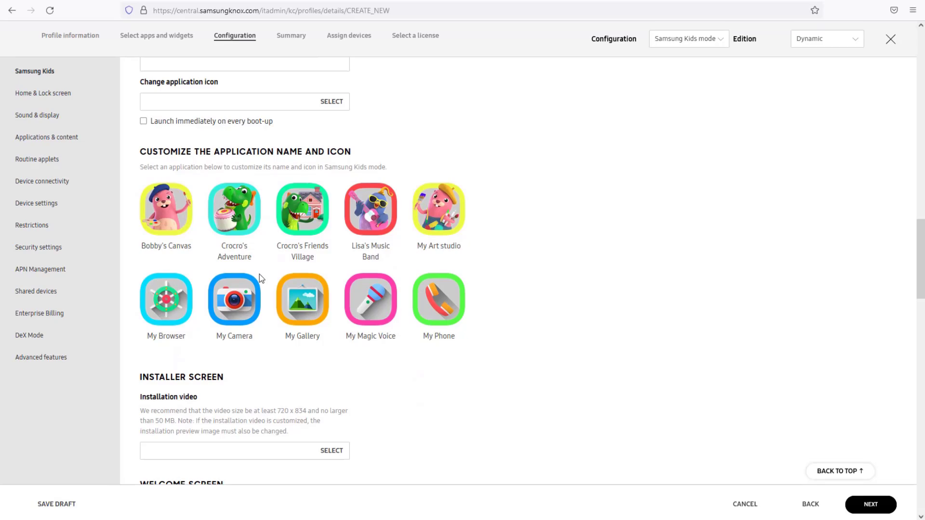
pyautogui.scroll(-3)
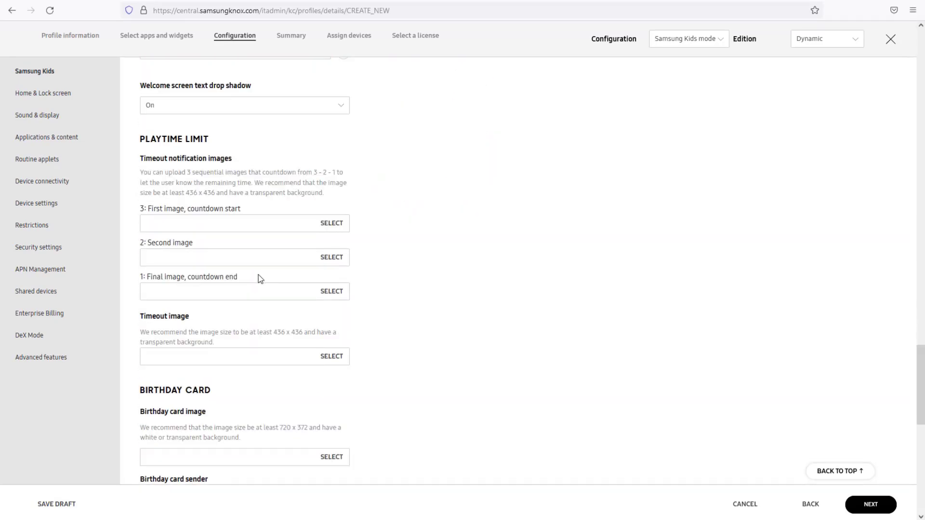
# - Add com.samsung.android.knox.* to the Samsung Kids allowlist
pyautogui.write('com.samsung.android.knox.*')
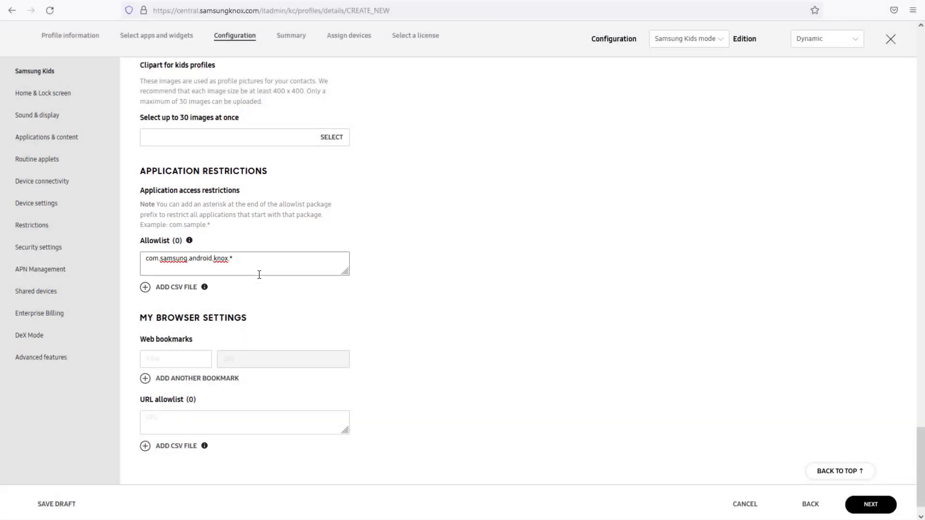
pyautogui.scroll(-3)
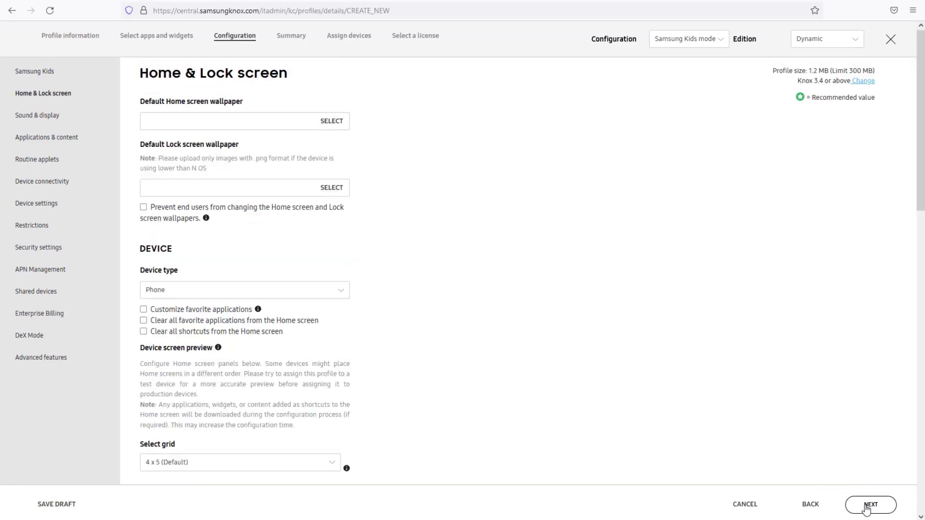
# - Pass unchanged through Sound & display, Device, Security, Shared devices and Advanced features pages
pyautogui.click(37, 115)
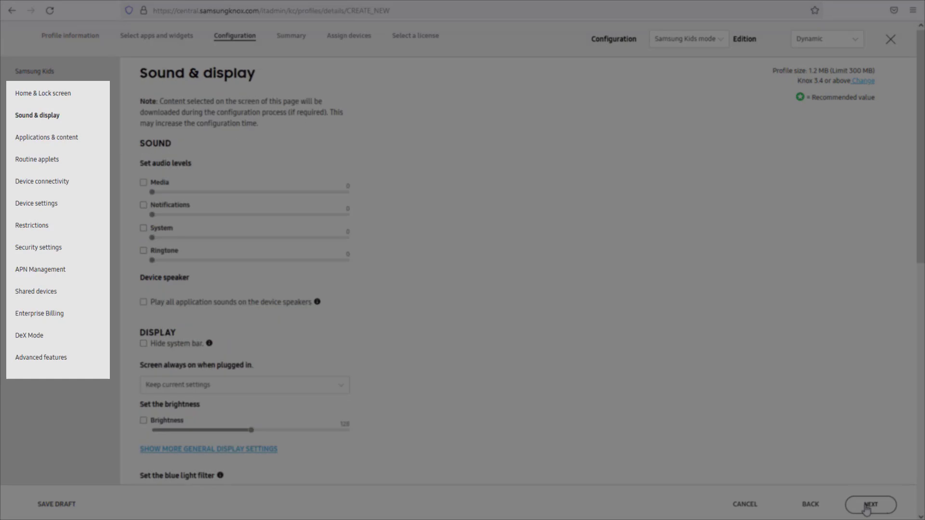
pyautogui.click(871, 505)
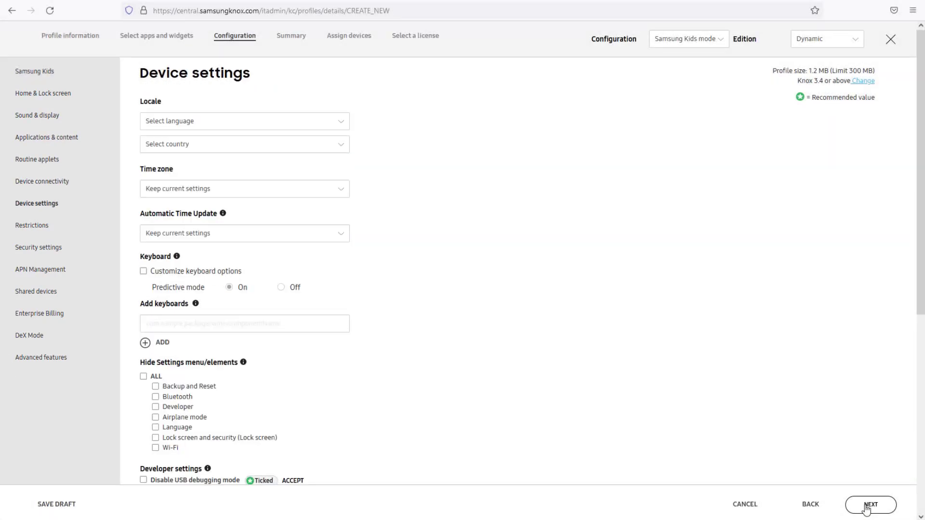
pyautogui.click(38, 247)
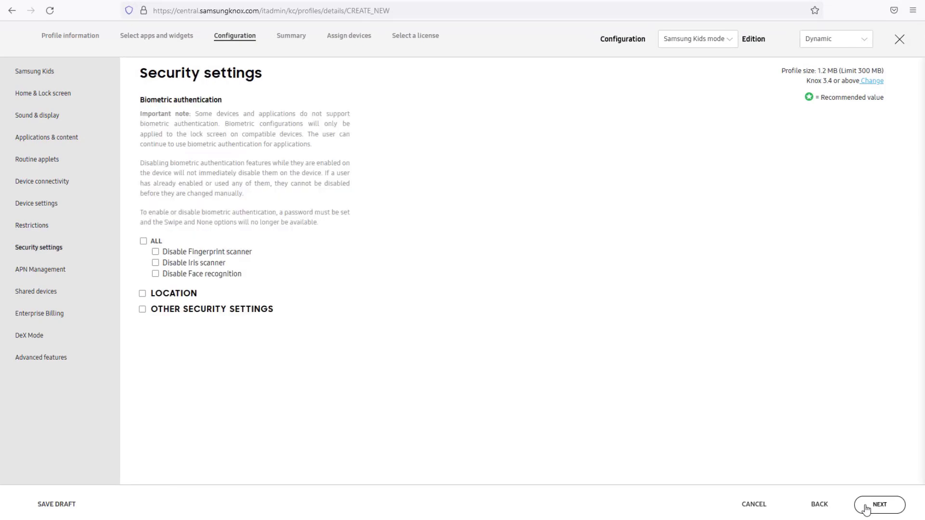
pyautogui.click(879, 504)
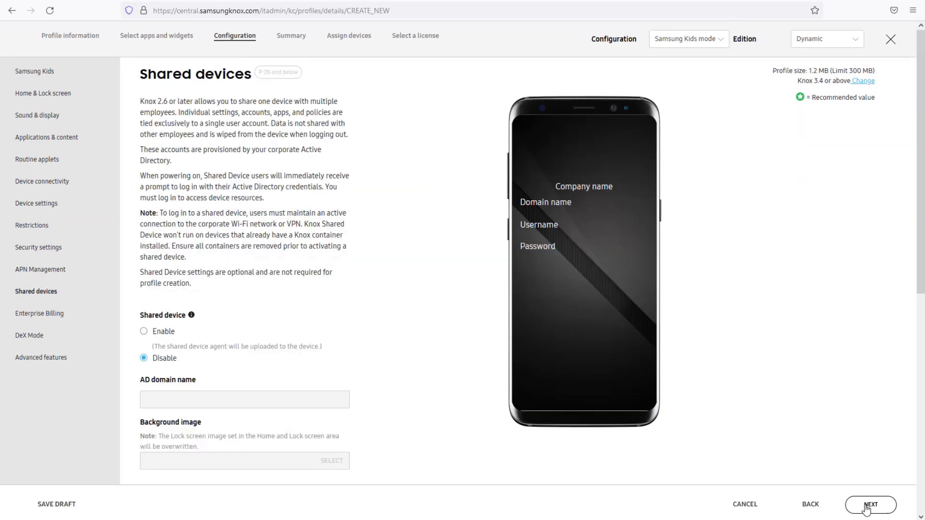
pyautogui.click(870, 504)
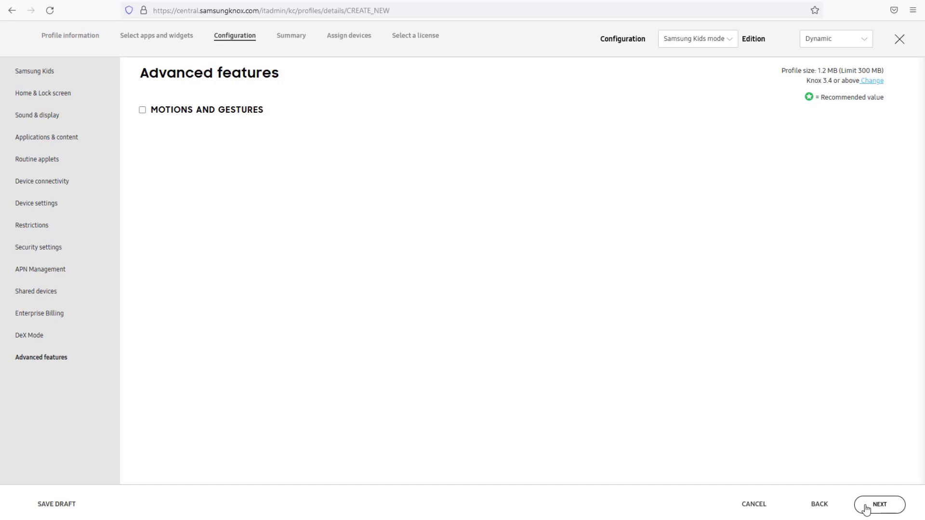
pyautogui.click(879, 505)
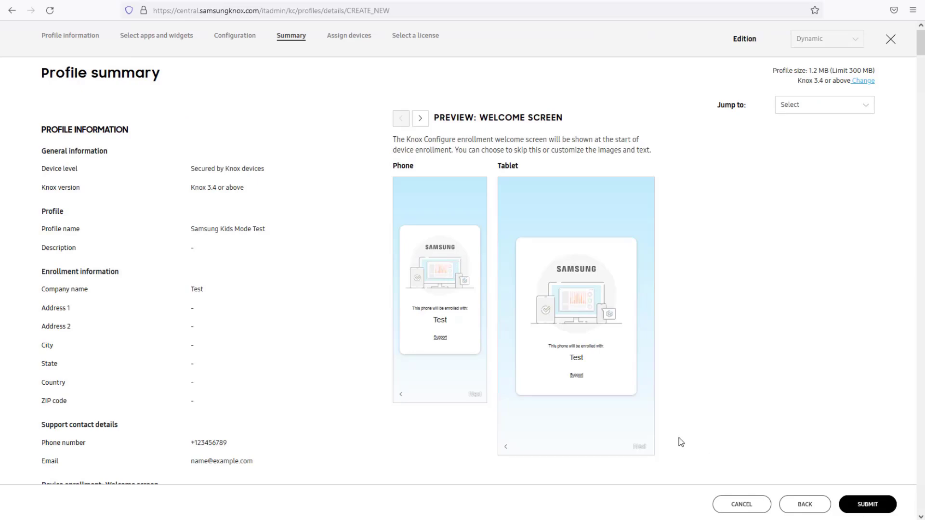
# - Scroll through the Samsung Kids Mode Test summary and bring up the Submit profile dialog
pyautogui.scroll(-3)
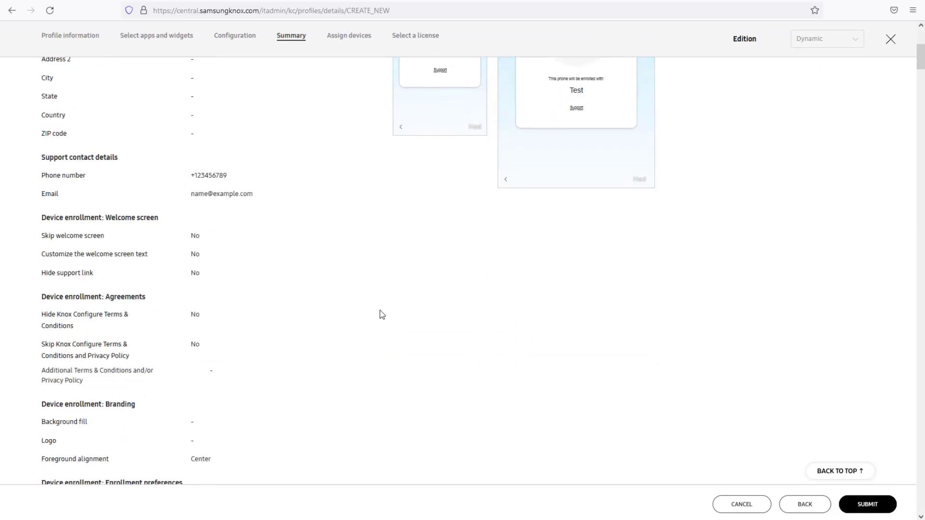
pyautogui.scroll(-3)
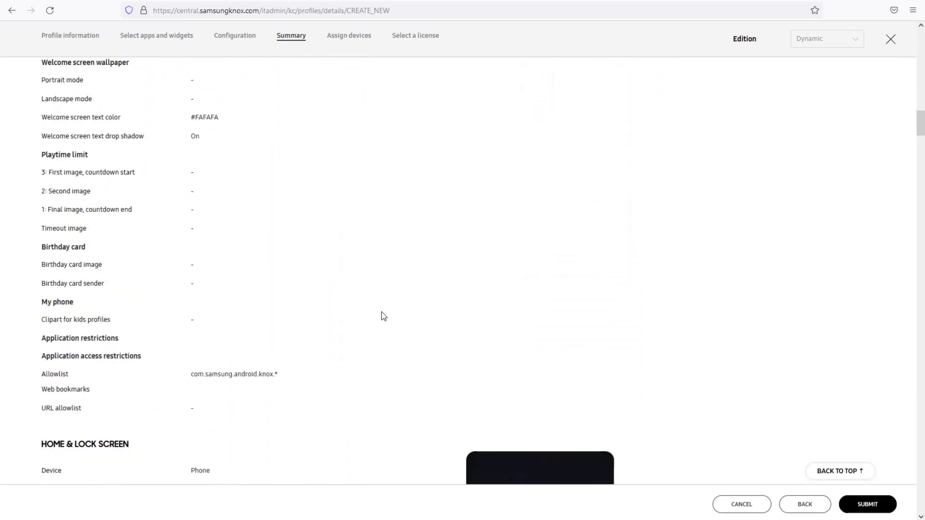
pyautogui.scroll(-3)
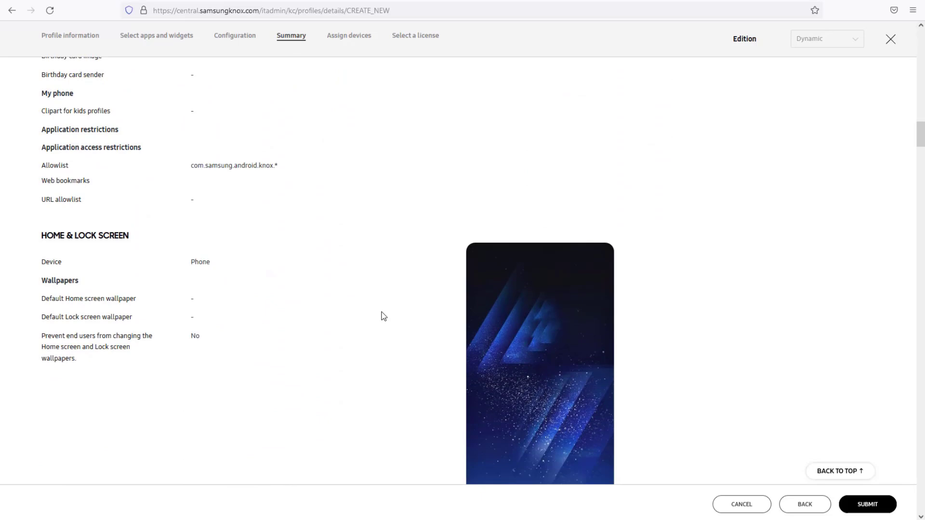
pyautogui.scroll(-3)
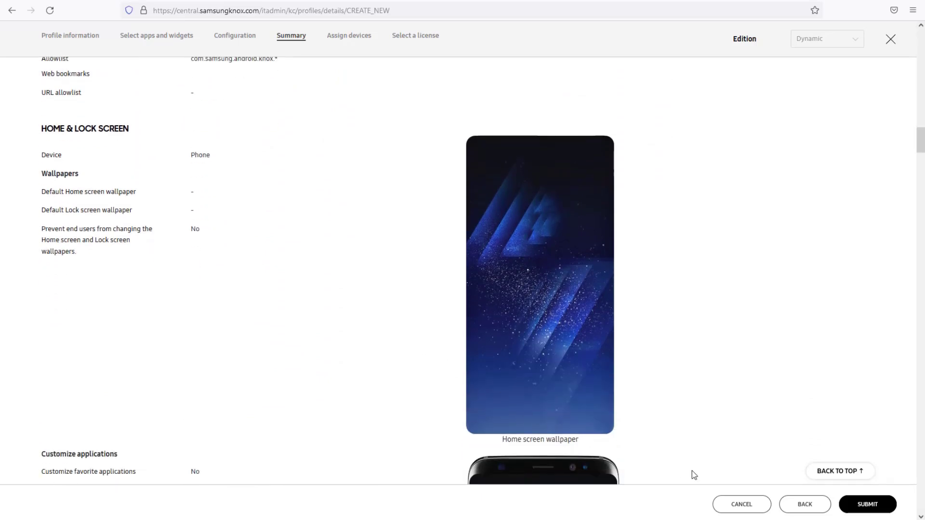
pyautogui.click(868, 504)
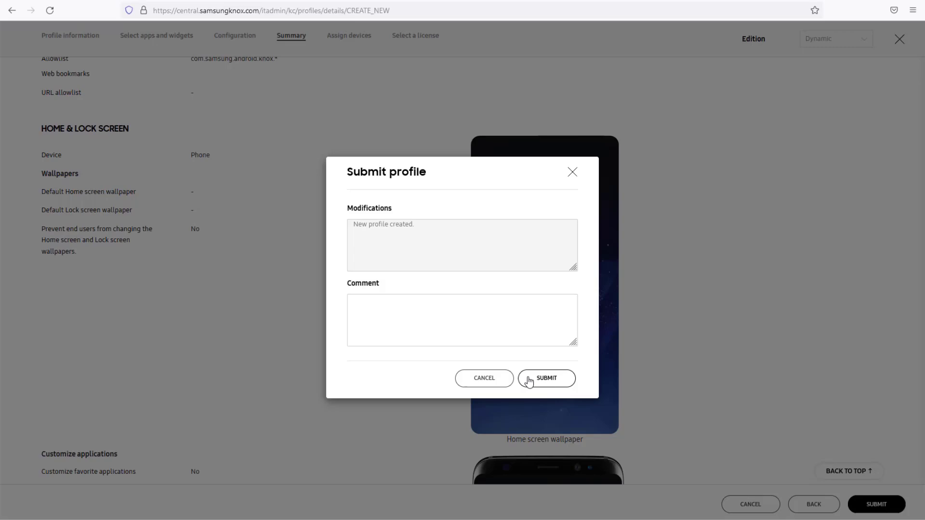
# - Confirm submission of Samsung Kids Mode Test and proceed to the Assign devices list
pyautogui.click(545, 378)
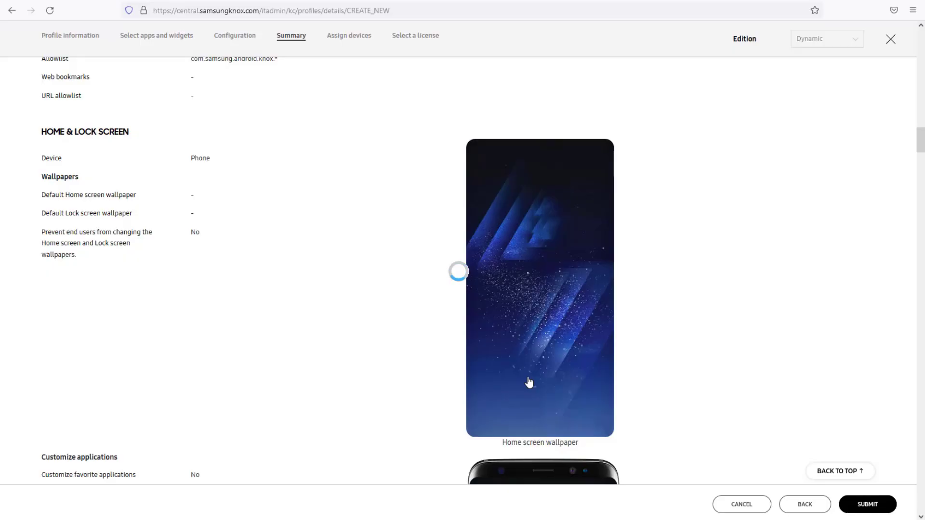
pyautogui.click(867, 504)
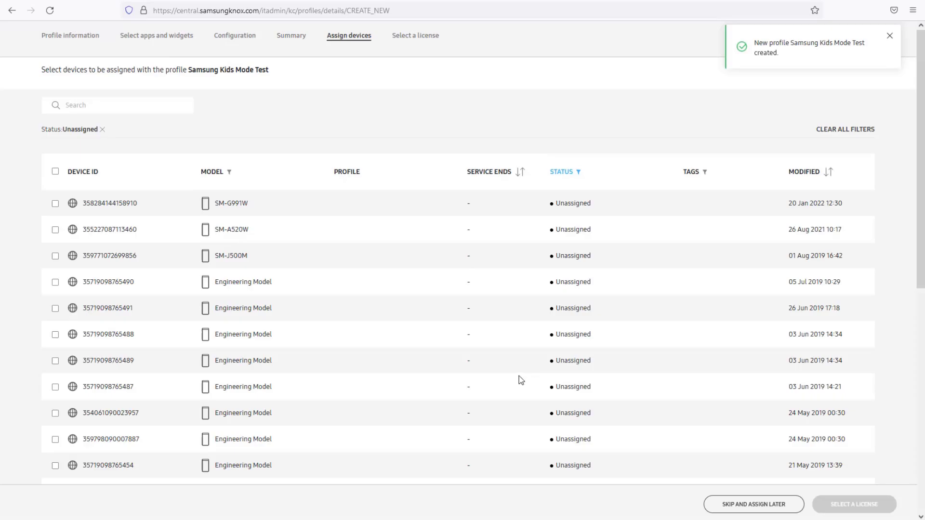
pyautogui.moveTo(80, 288)
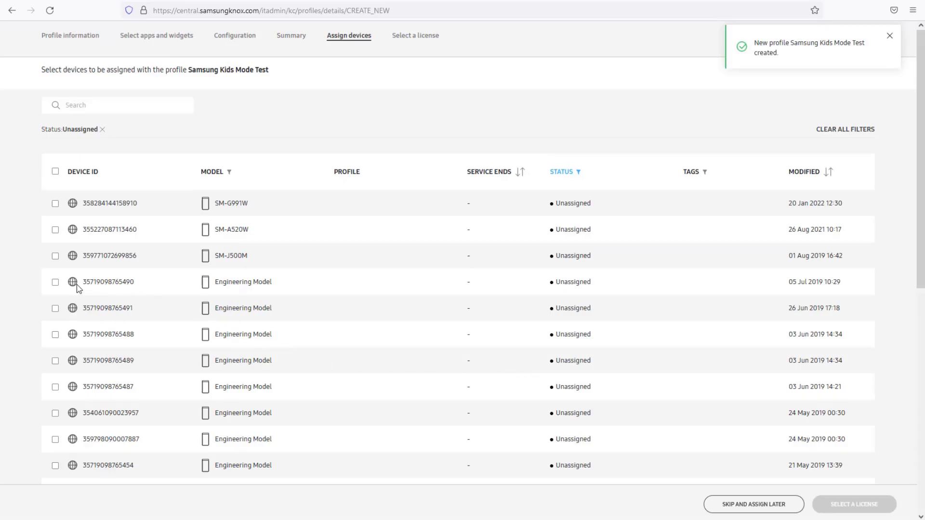
pyautogui.click(56, 281)
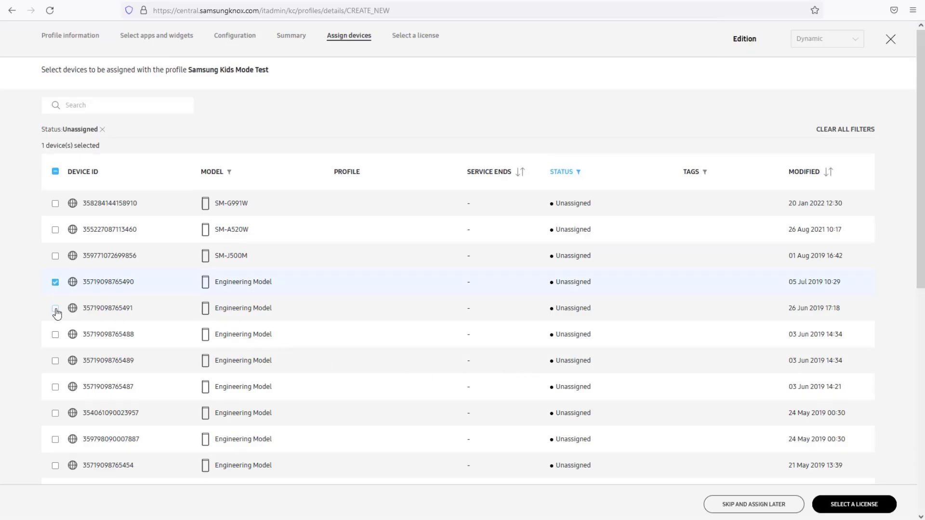
pyautogui.click(55, 308)
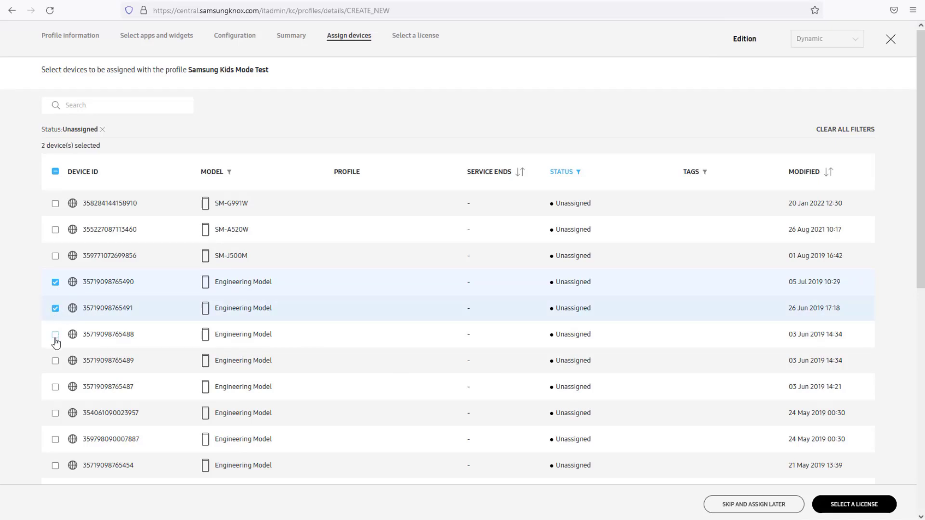
pyautogui.click(55, 335)
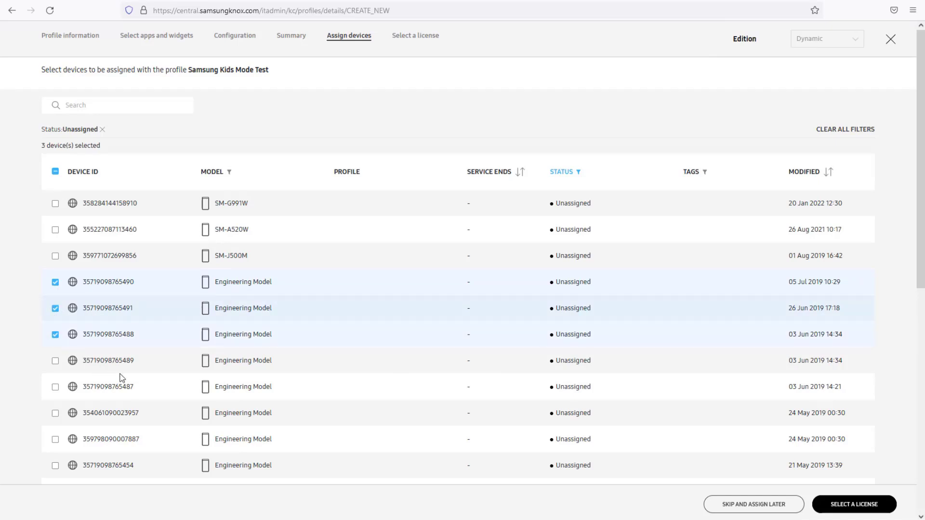
pyautogui.moveTo(814, 490)
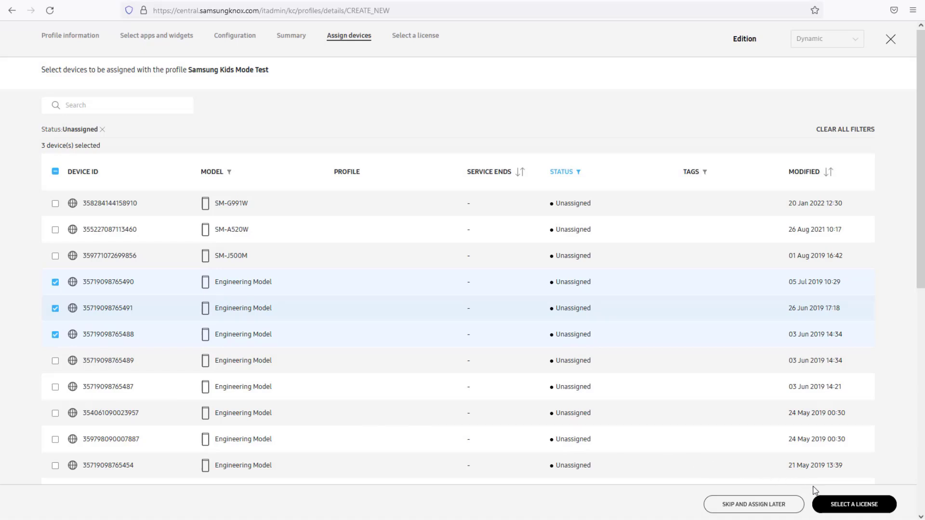
pyautogui.click(854, 505)
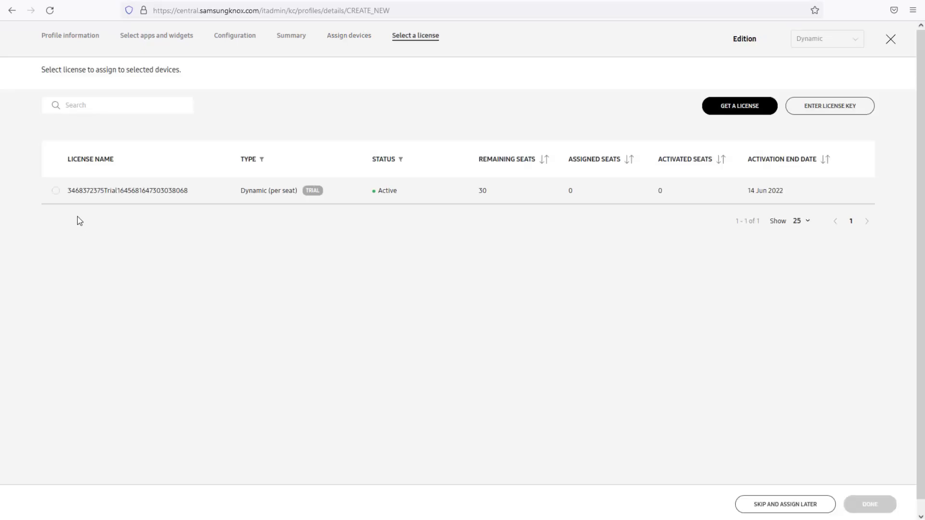
# - Assign the active trial license to the three selected devices and finish
pyautogui.click(56, 190)
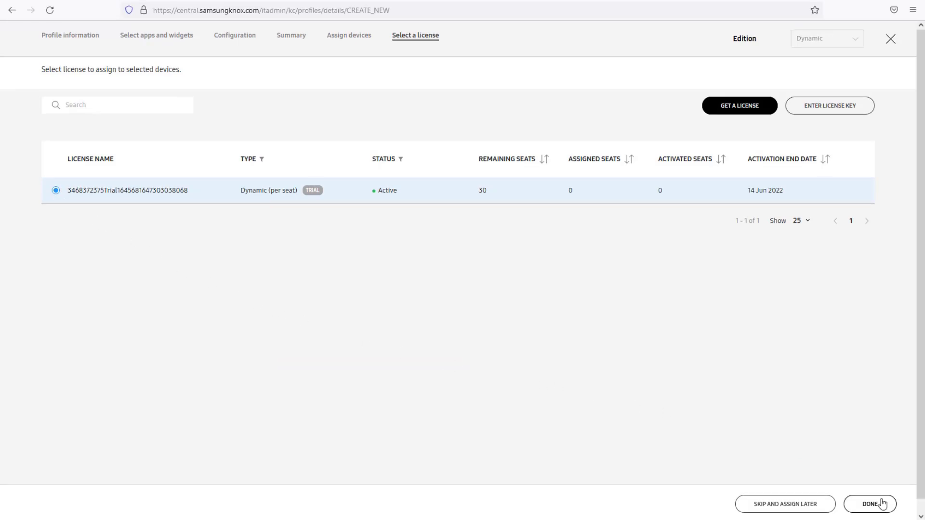
pyautogui.click(870, 505)
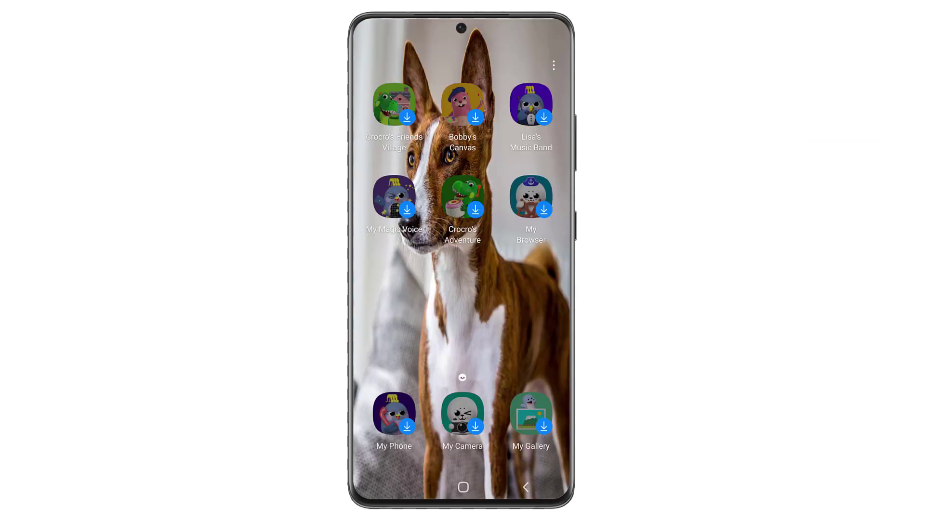
# - Tap My Phone on the Samsung Kids home screen to open its Galaxy Store download
pyautogui.click(393, 414)
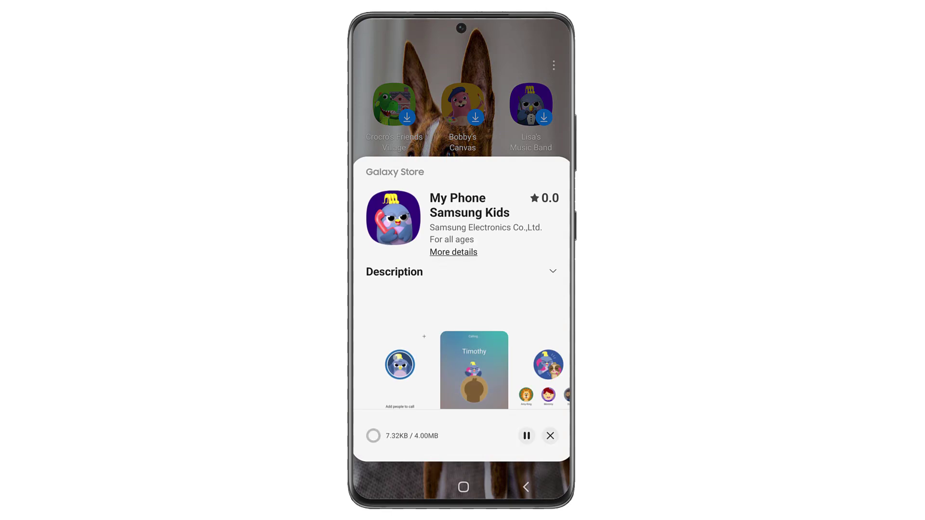